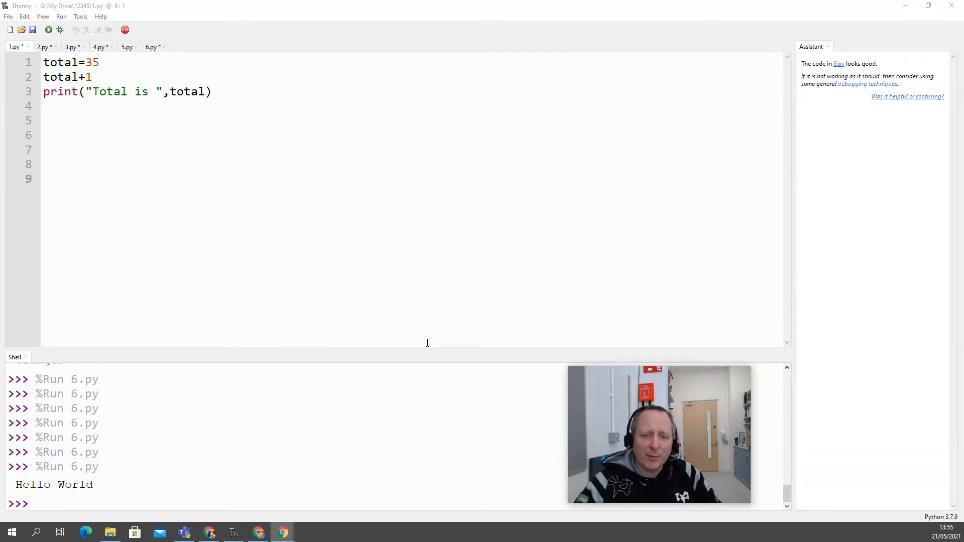
Run 1.py, then correct line 2 to total=total+1 so it prints 'Total is 36'
click(140, 91)
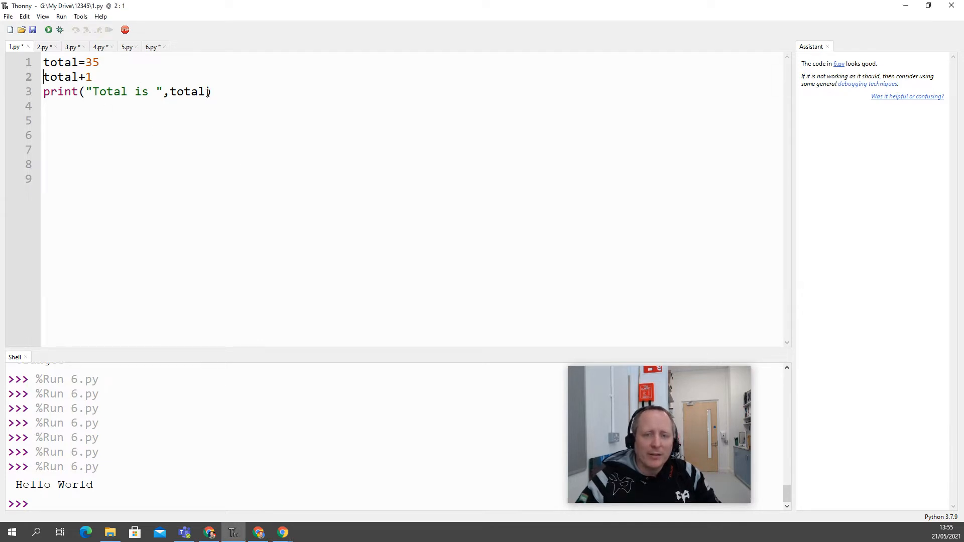
click(48, 29)
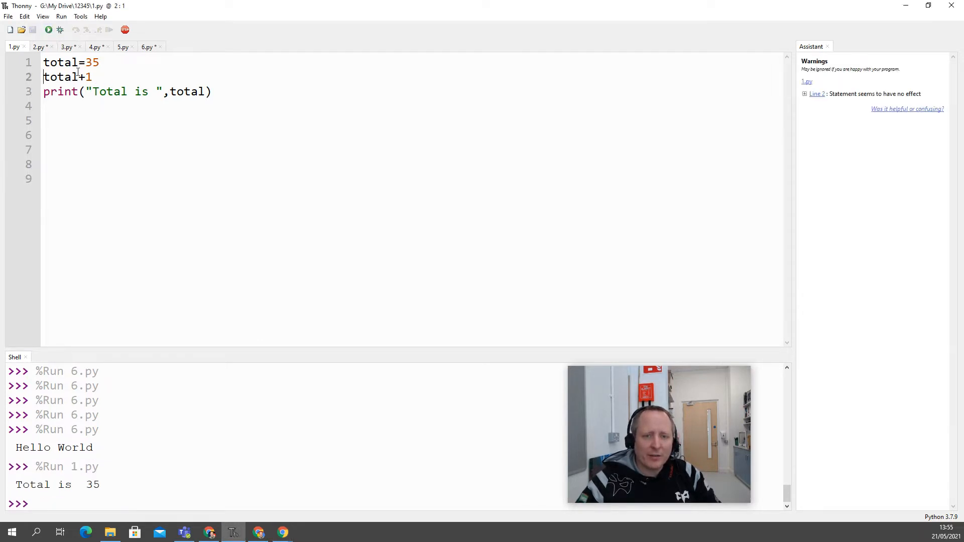
double_click(61, 76)
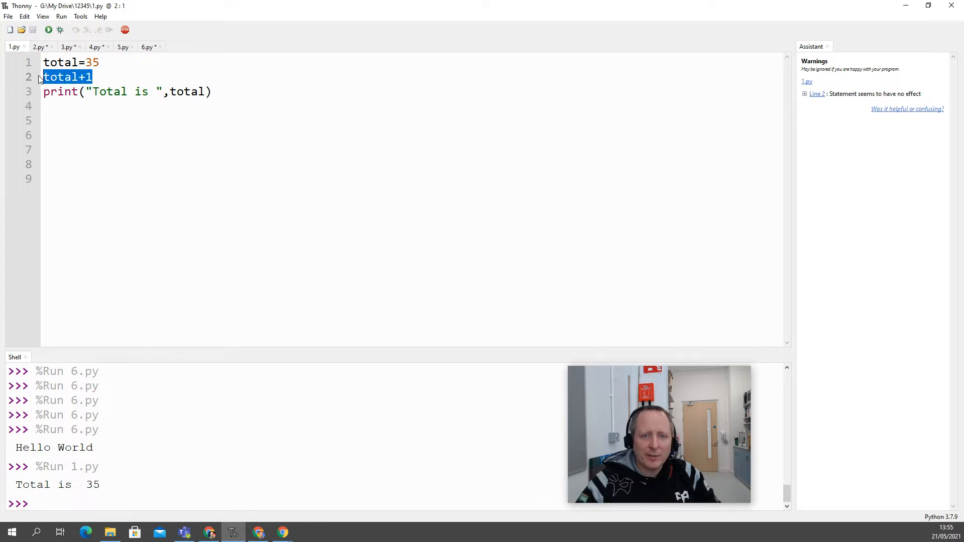
mouse_move(208, 255)
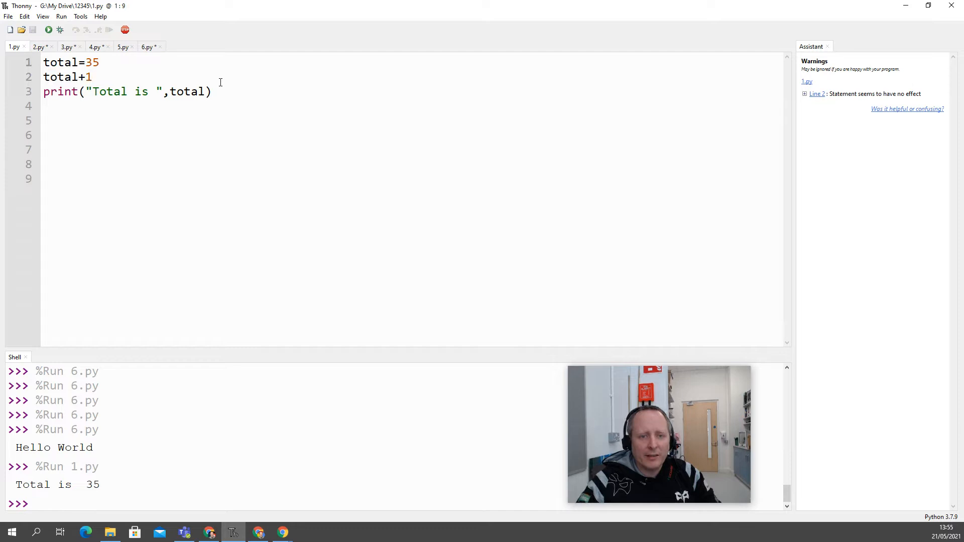
click(93, 77)
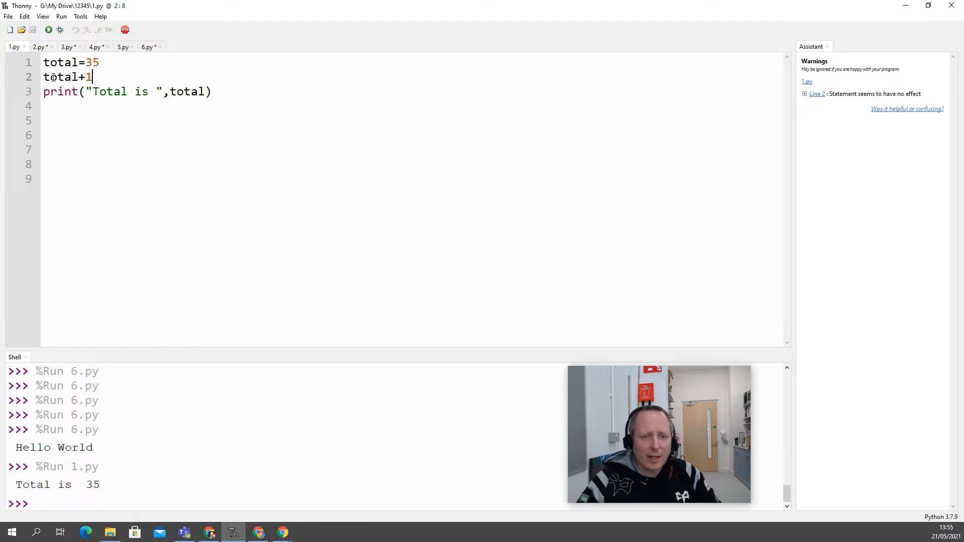
text(total=)
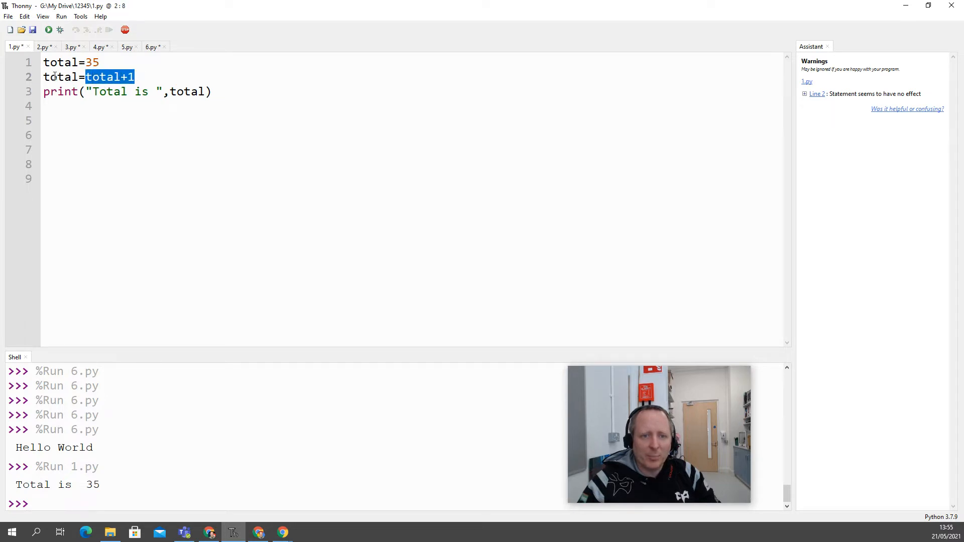
double_click(60, 76)
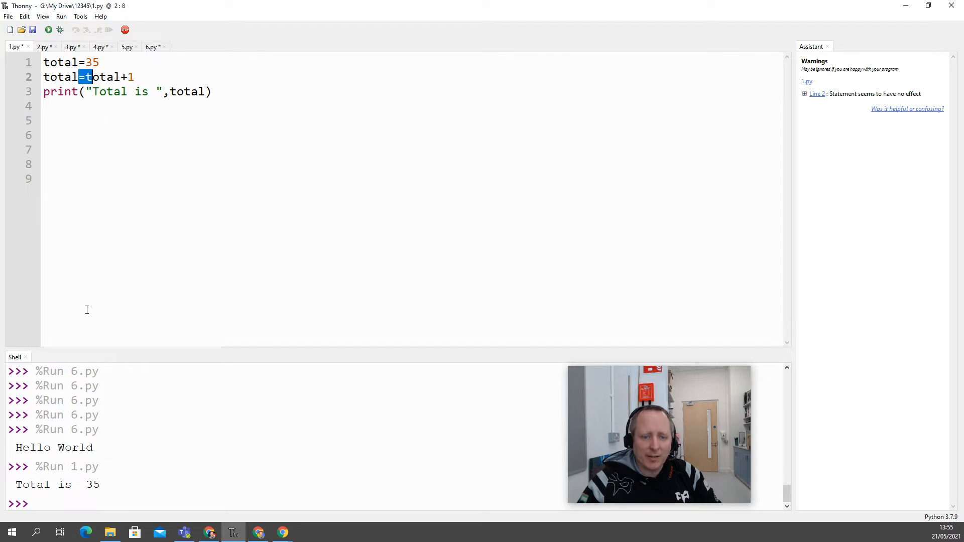
click(48, 30)
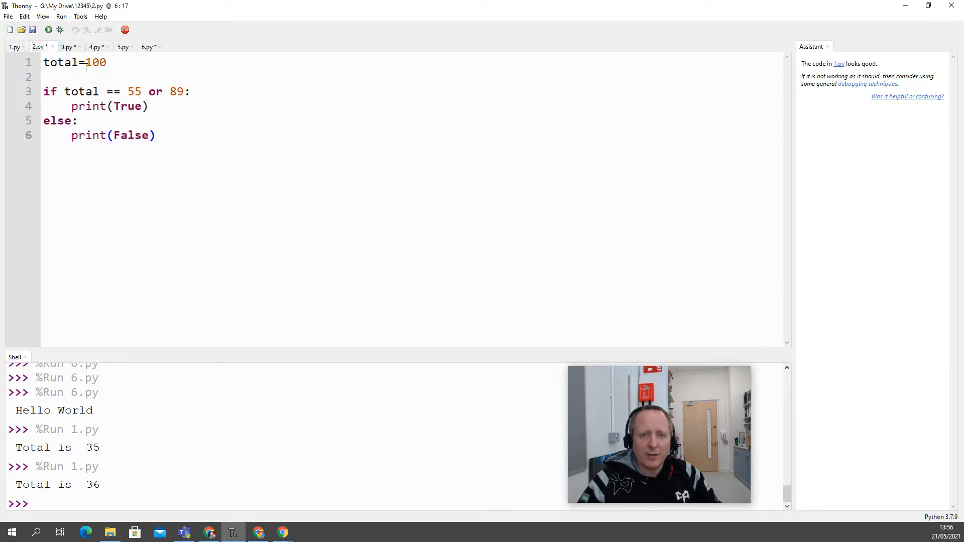
Run 2.py, then rewrite its condition as if total == 55 or total == 89
click(49, 30)
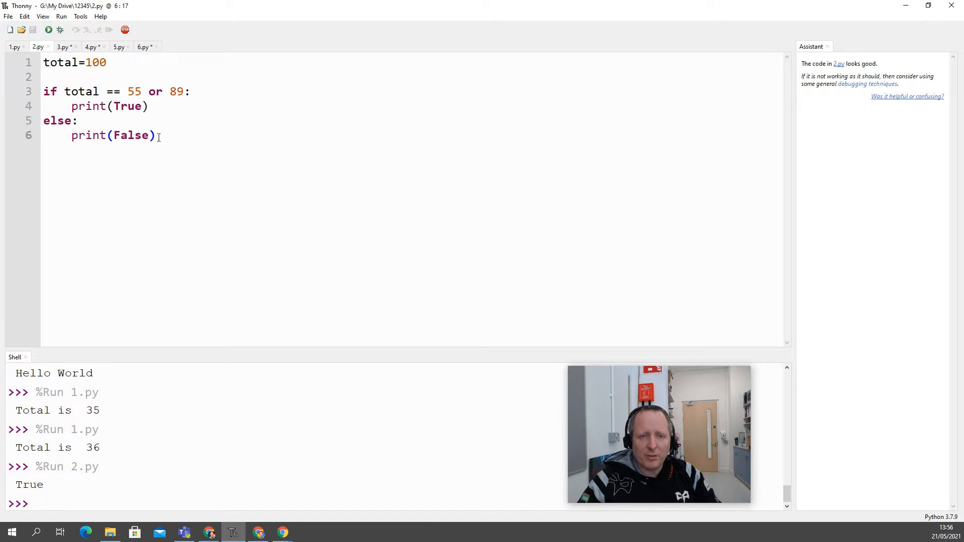
double_click(177, 91)
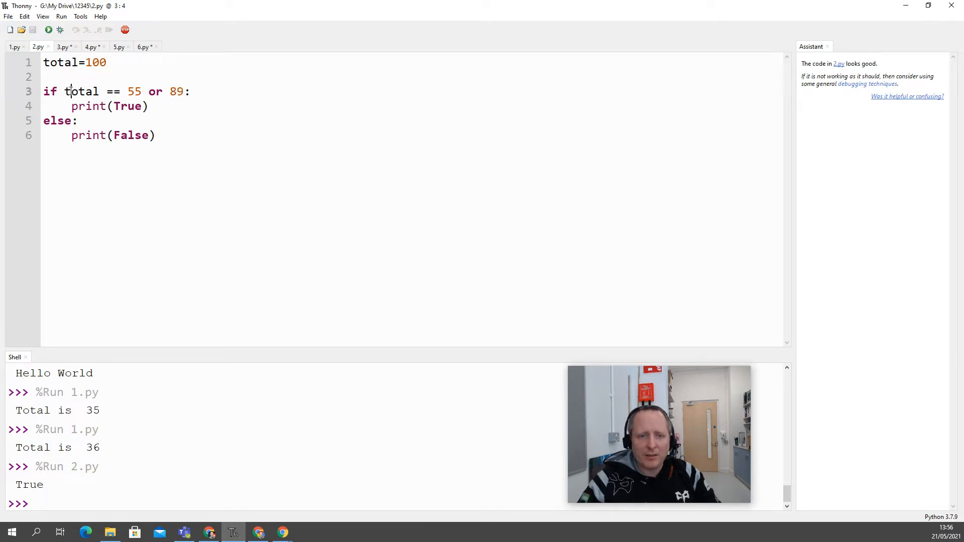
double_click(177, 91)
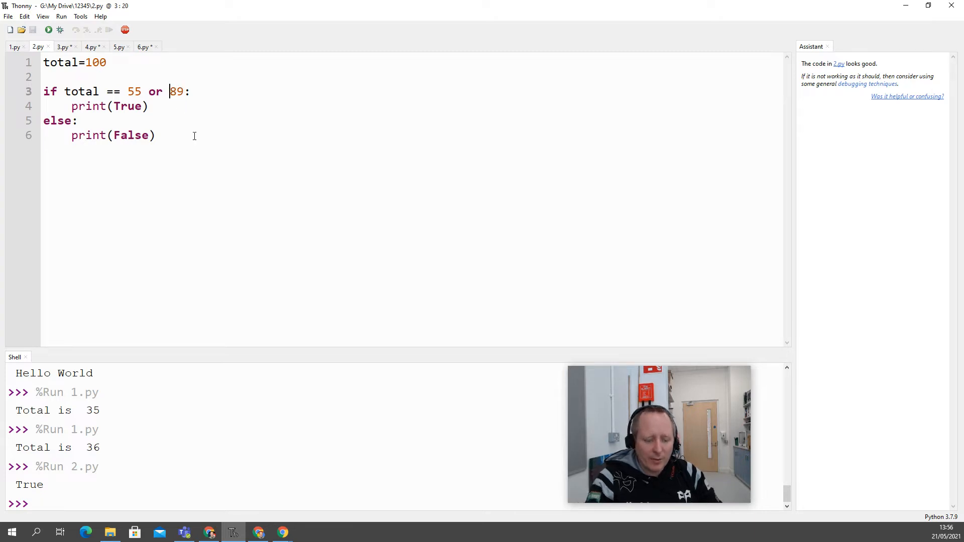
text(total==)
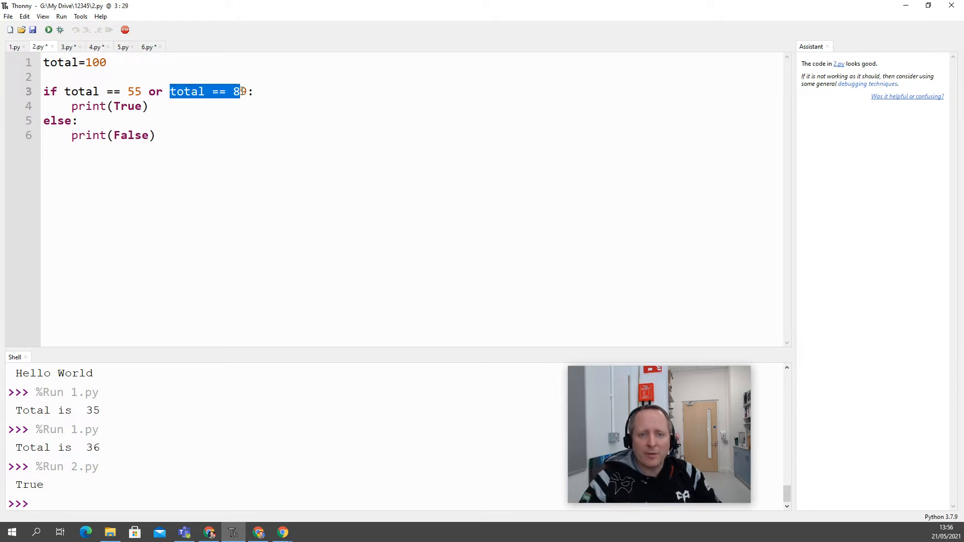
text(9)
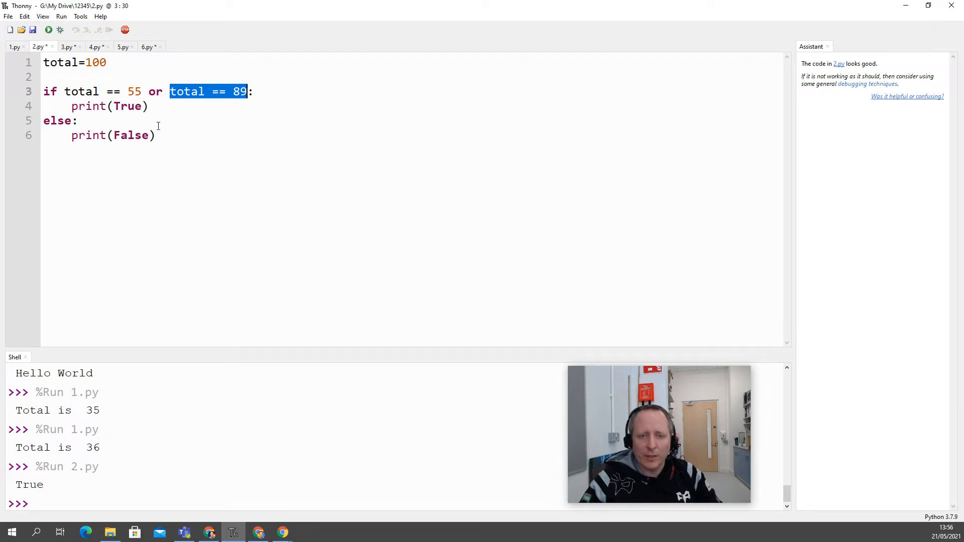
mouse_move(90, 400)
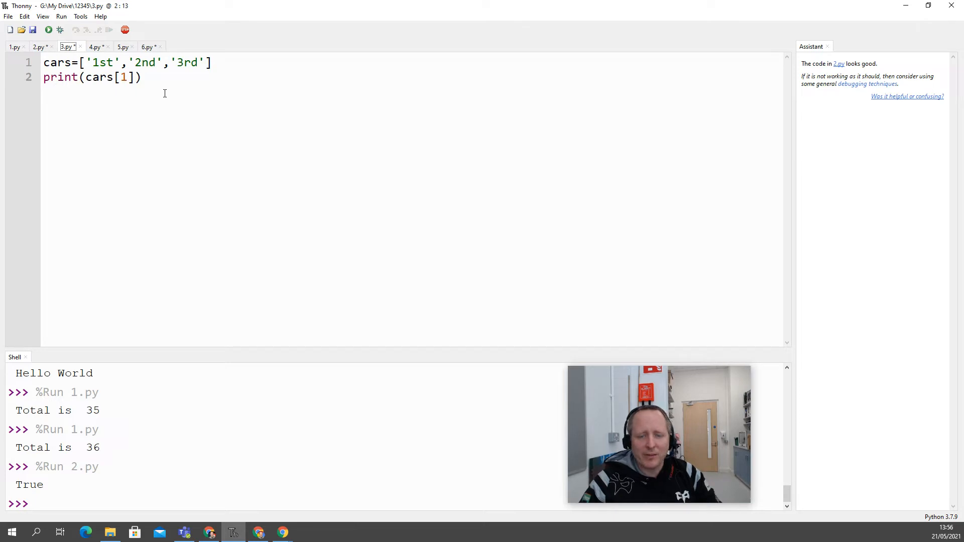
mouse_move(103, 76)
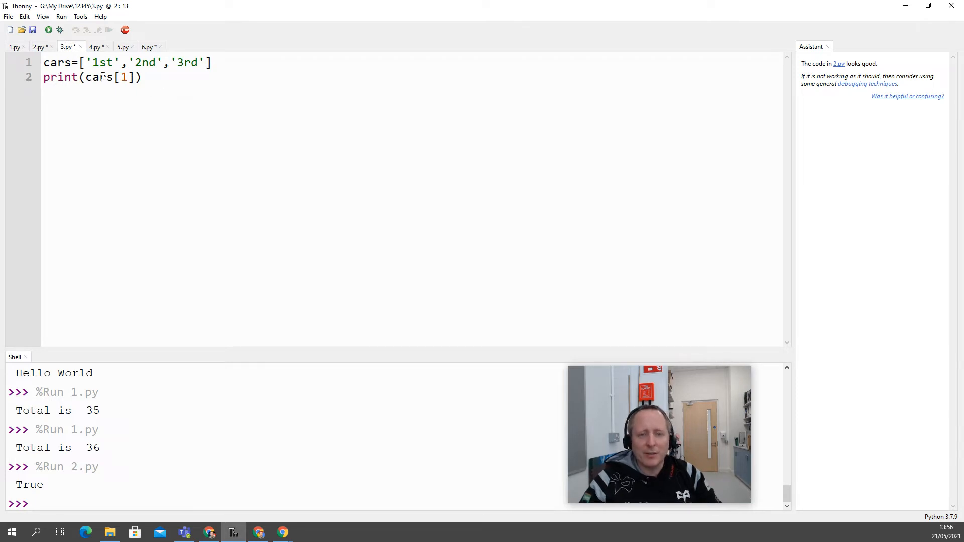
Change cars[1] to cars[0] in 3.py and rerun it so it prints 1st
double_click(123, 77)
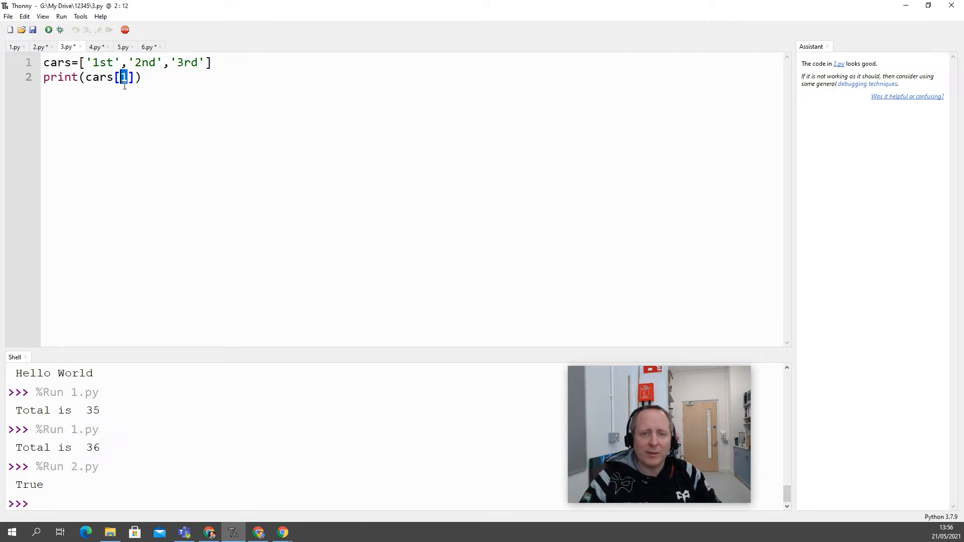
click(48, 29)
text(0)
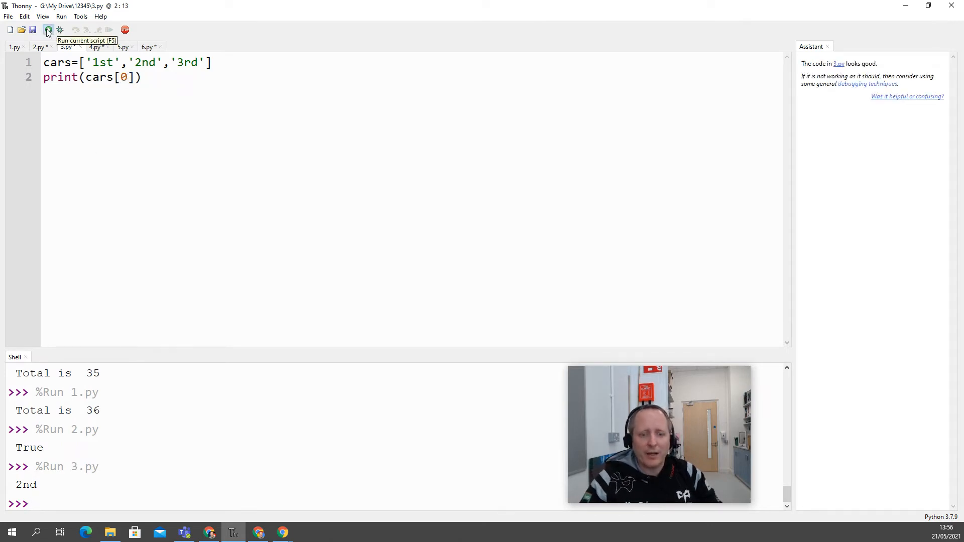
click(48, 29)
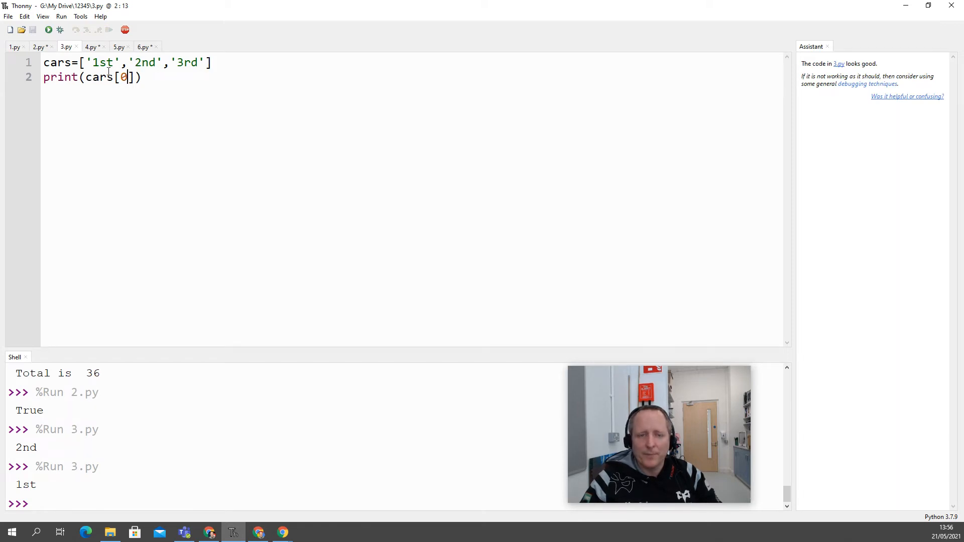
click(90, 47)
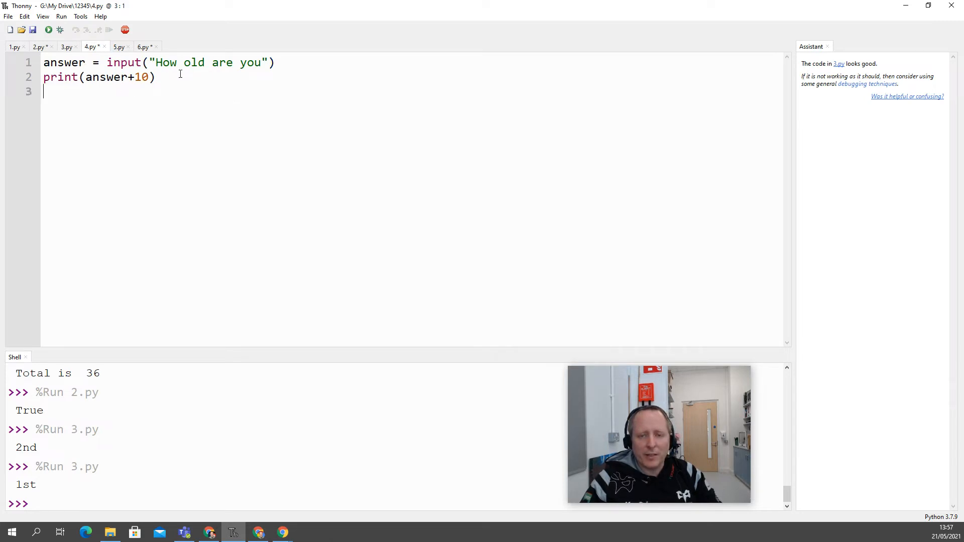
Run 4.py to see the TypeError, wrap input() in int(), and rerun it
click(48, 30)
text(10)
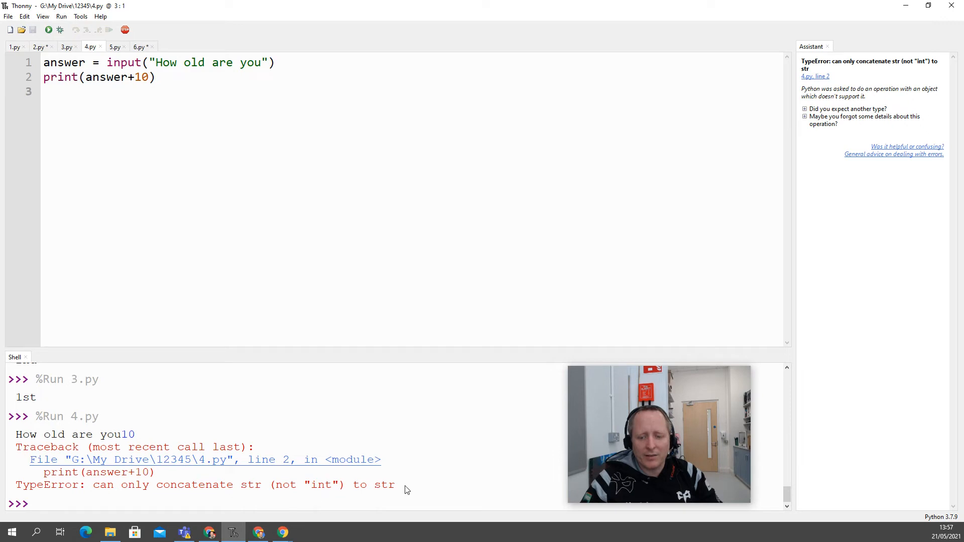
click(107, 62)
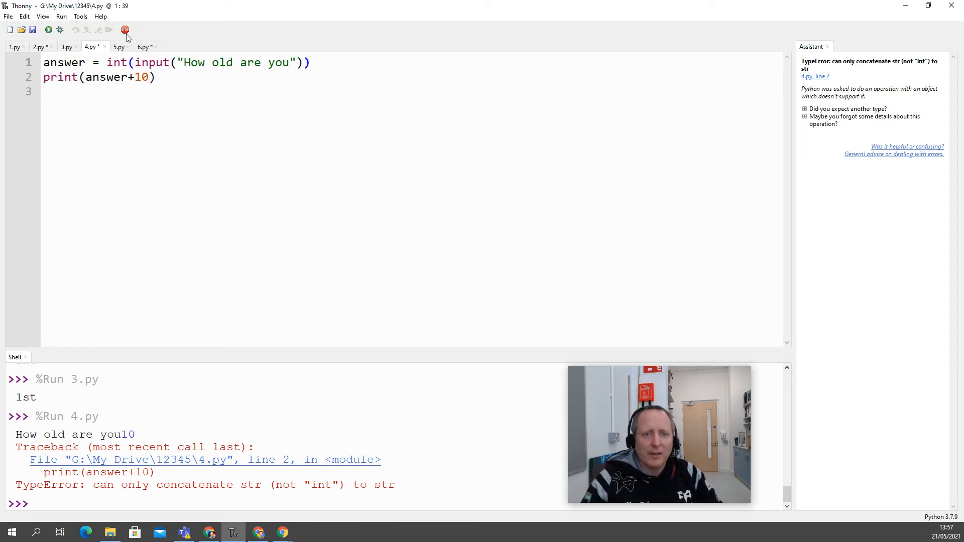
click(48, 29)
text(10)
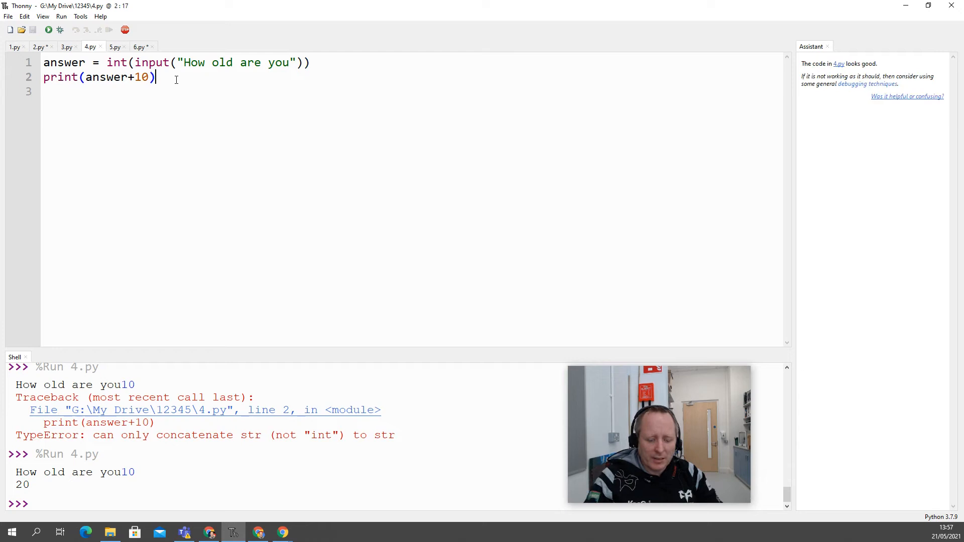
Add print(type(answer)) and run 4.py to show <class 'int'> in the shell
text(print()
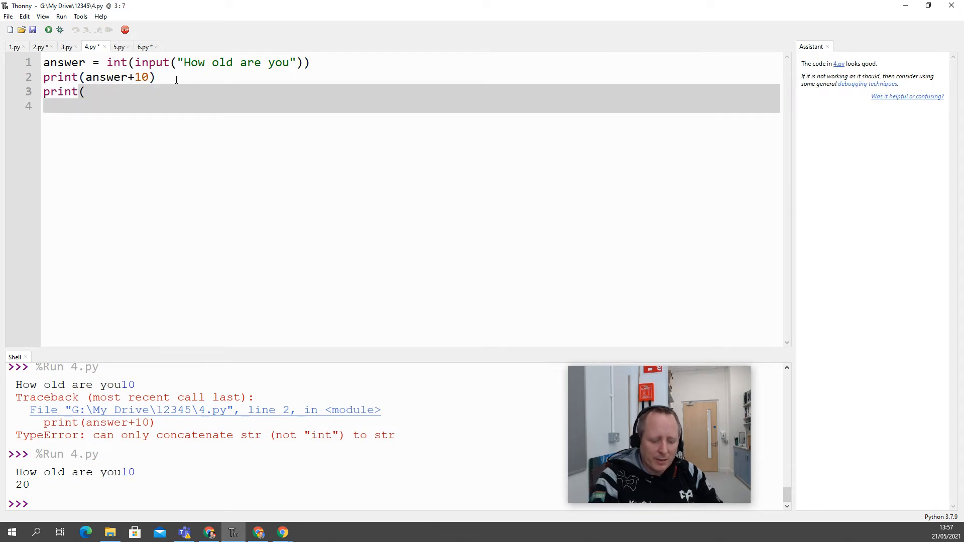
text(type()
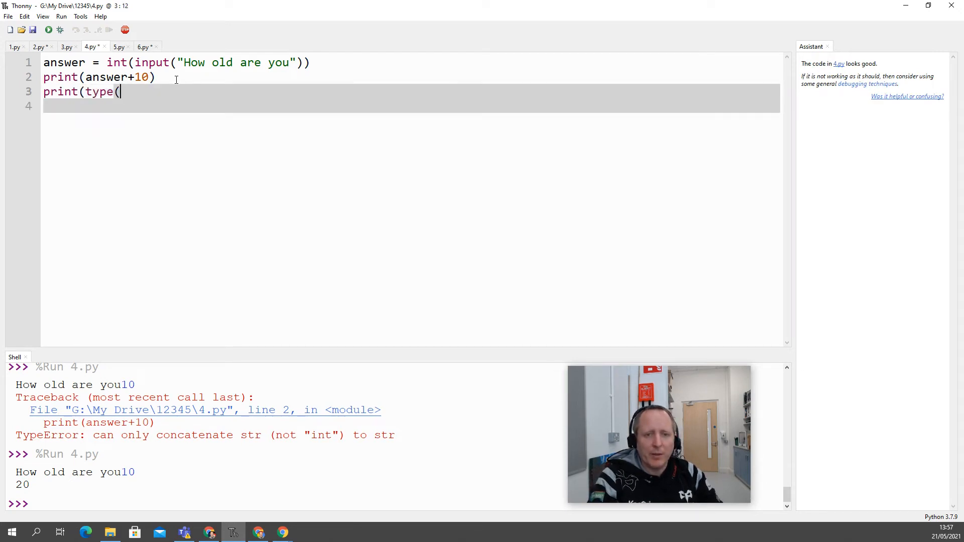
text(ans)
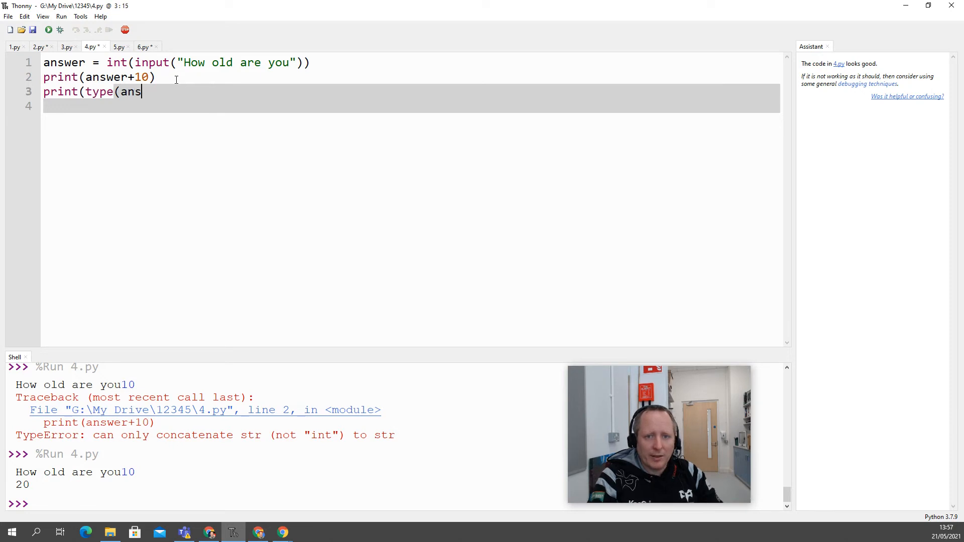
text(wer)))
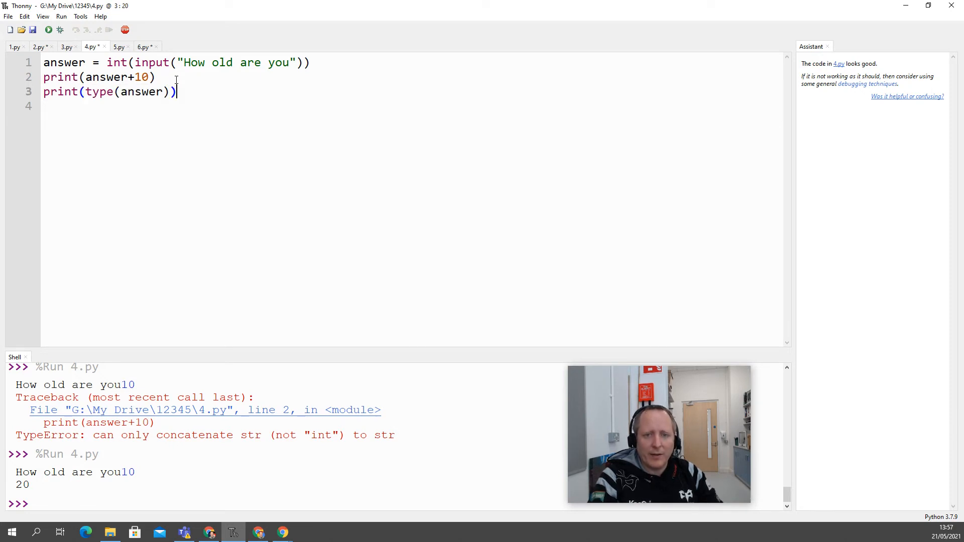
click(49, 30)
text(32)
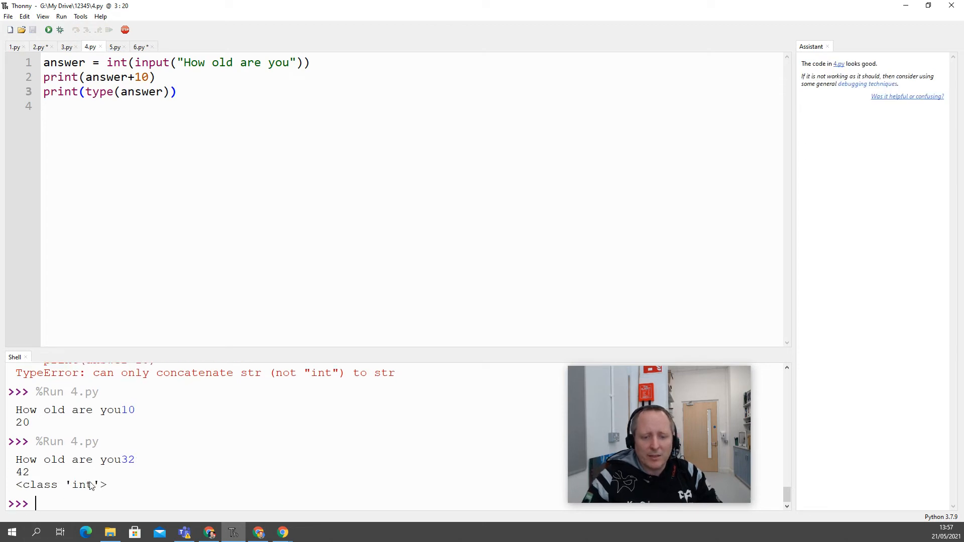
double_click(81, 485)
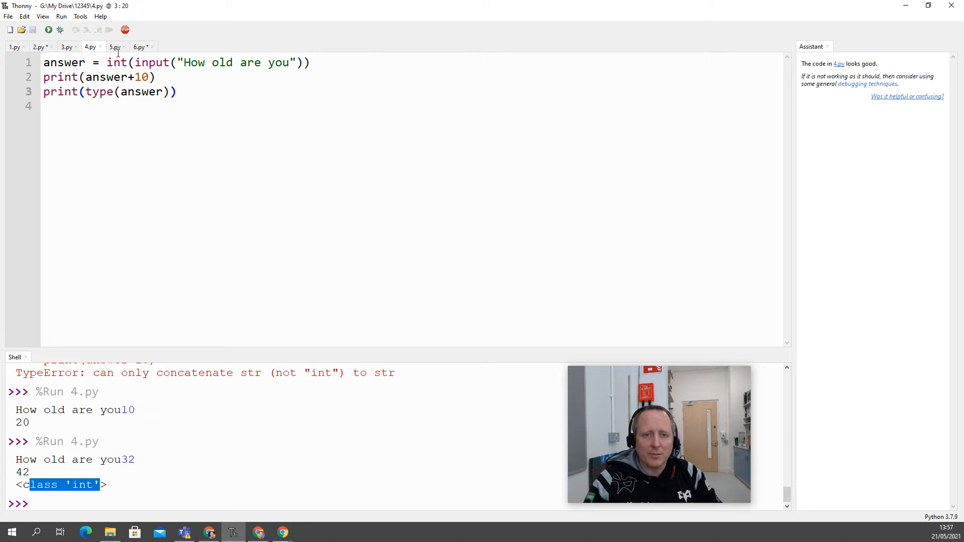
Switch to 5.py and highlight the first loop that prints each fruit by value
click(115, 47)
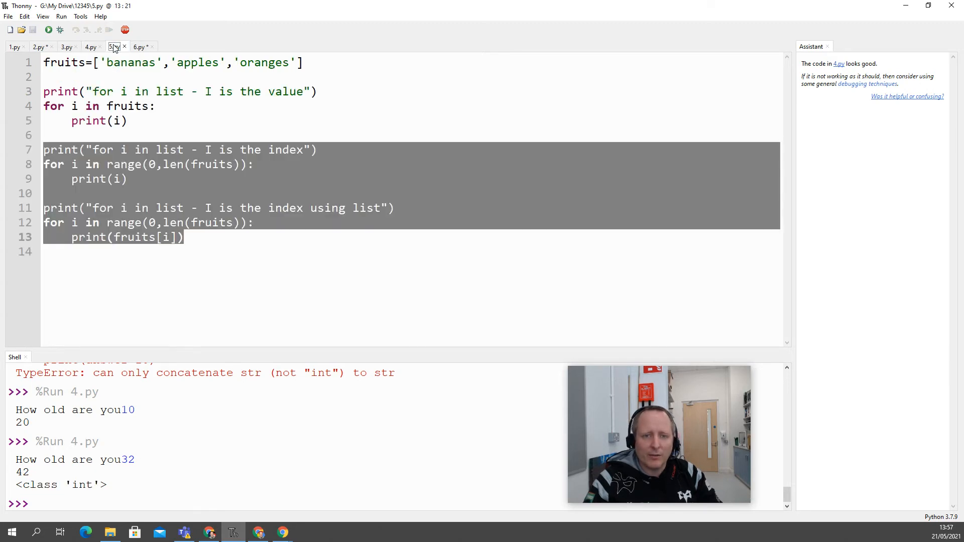
click(101, 134)
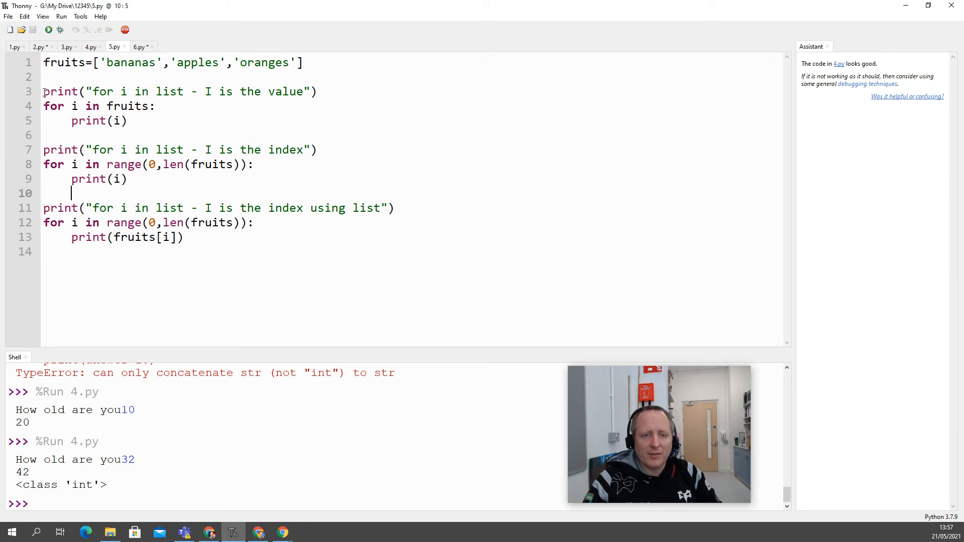
drag(44, 92, 128, 121)
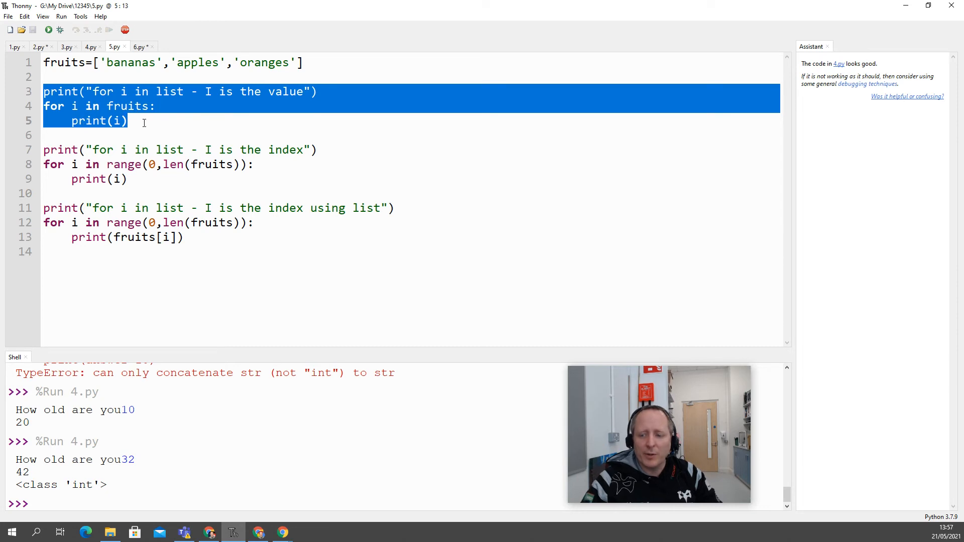
mouse_move(154, 138)
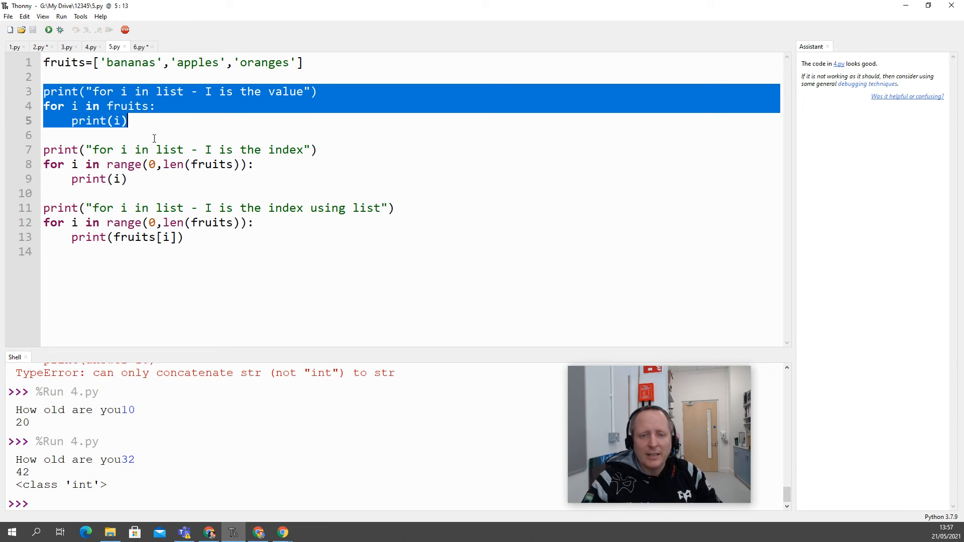
click(129, 179)
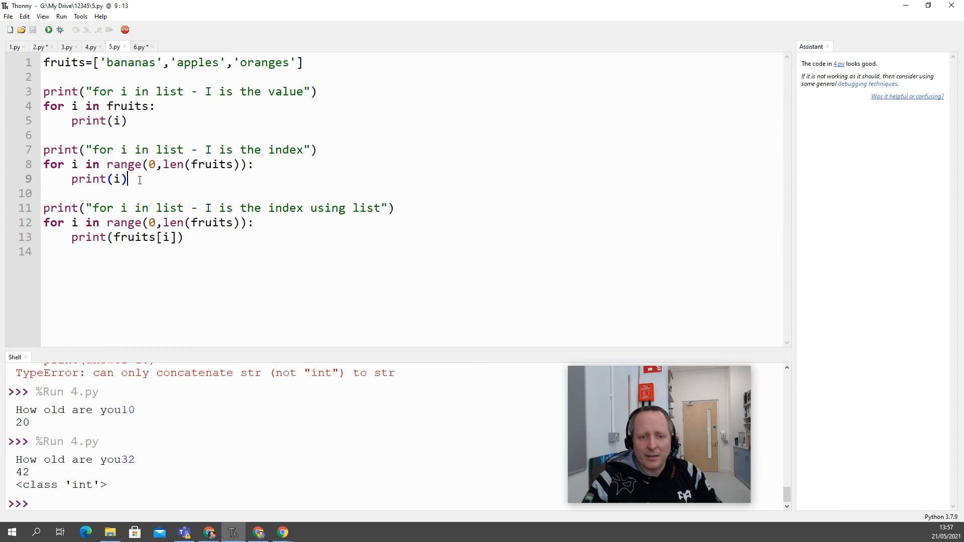
mouse_move(129, 178)
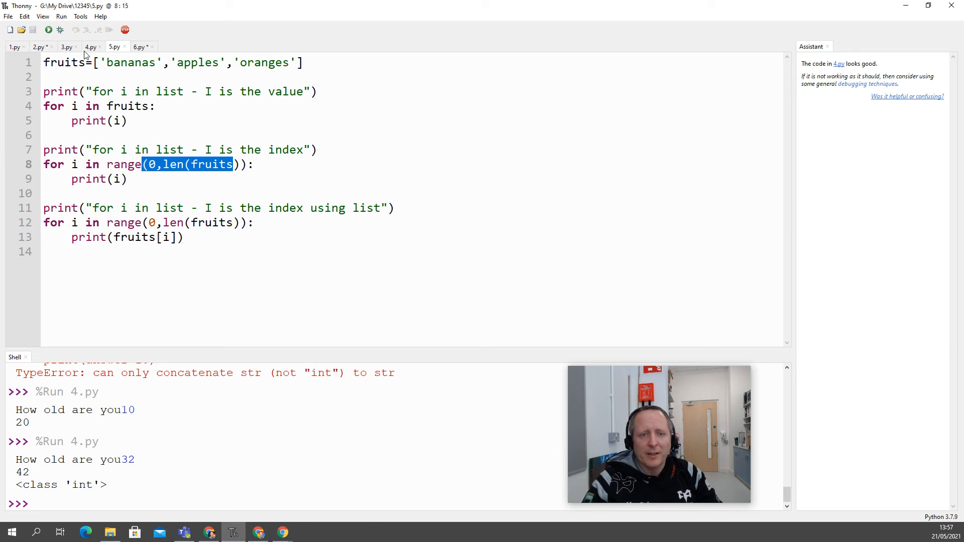
Run 5.py, then highlight bananas, len(fruits), the index and fruits[i] to explain the output
click(48, 29)
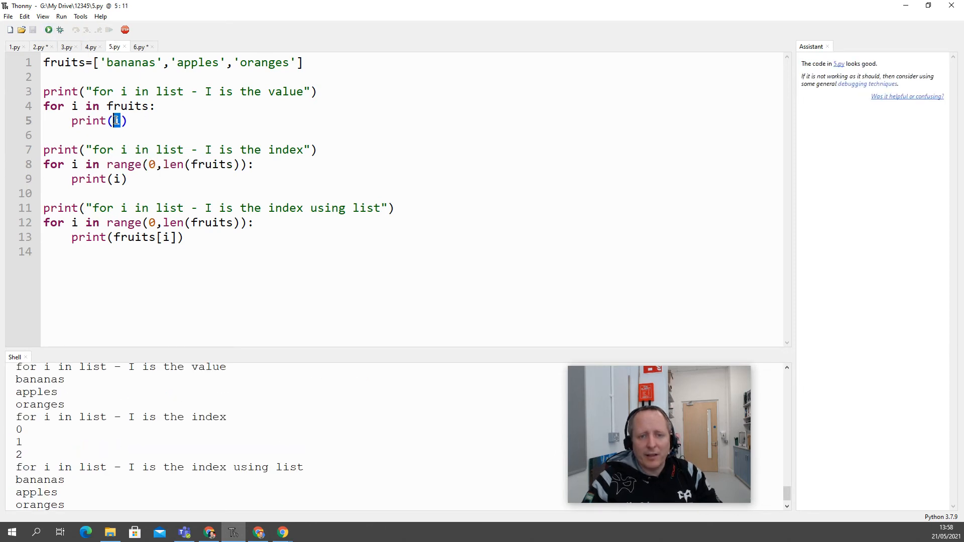
double_click(131, 62)
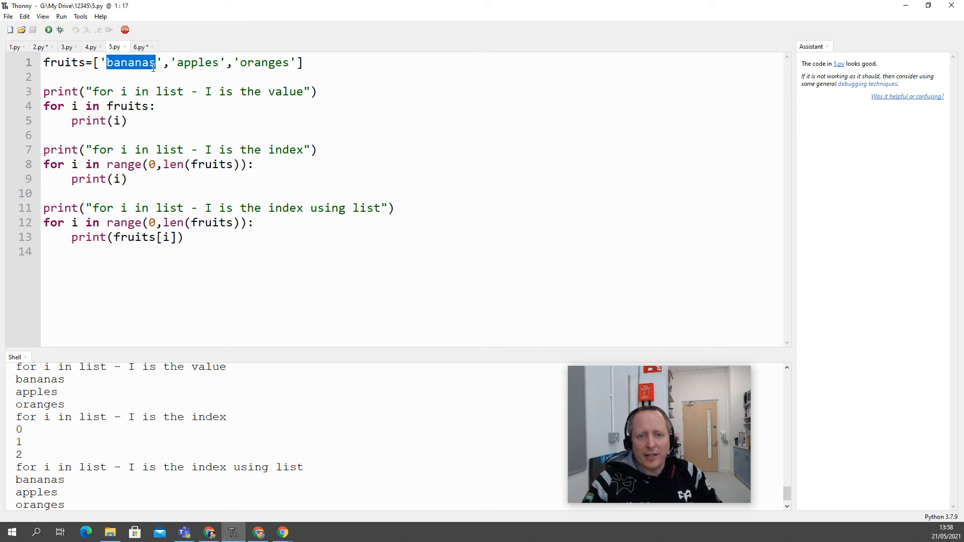
double_click(265, 62)
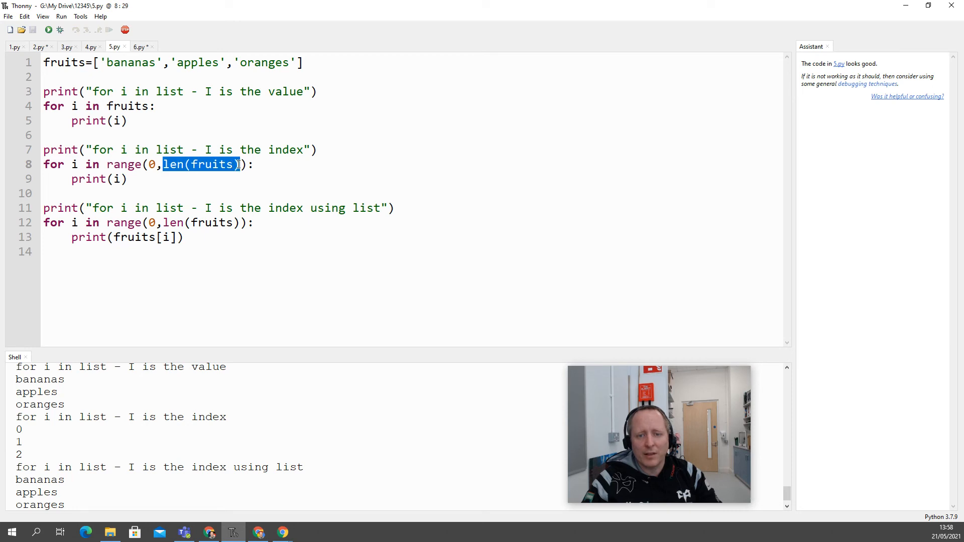
double_click(117, 179)
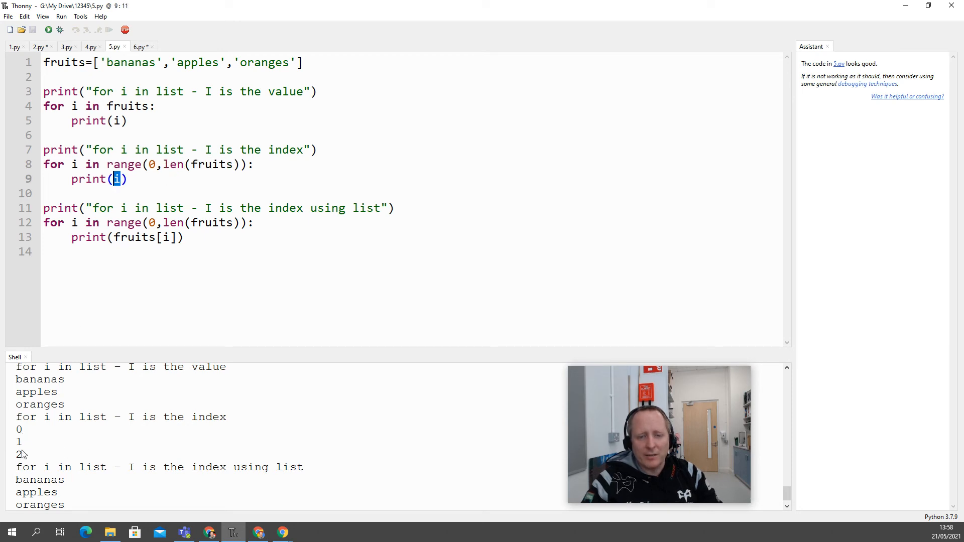
mouse_move(181, 259)
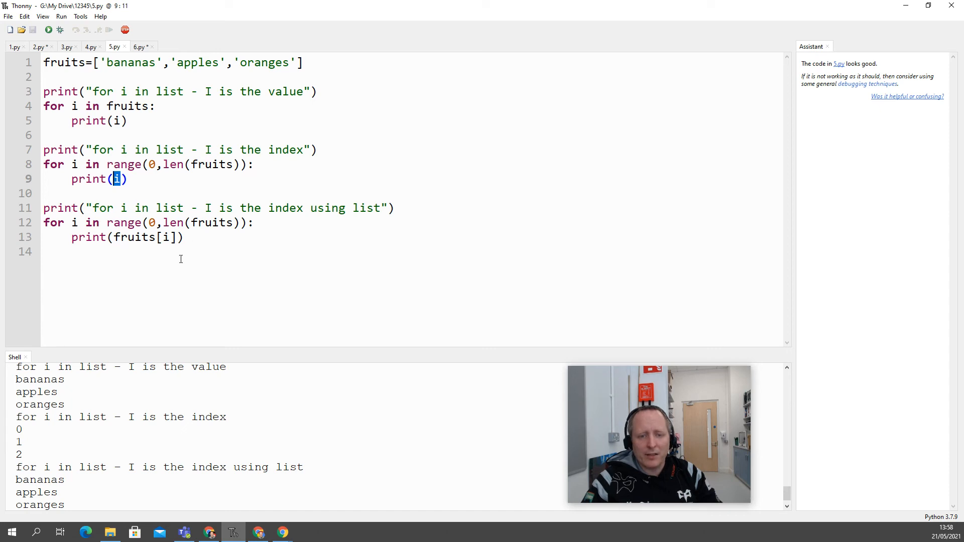
double_click(144, 237)
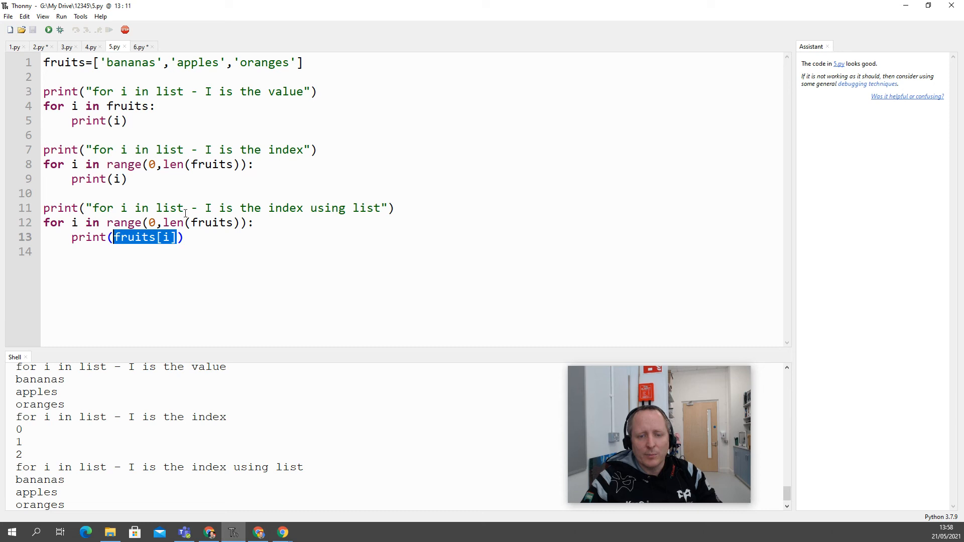
mouse_move(134, 106)
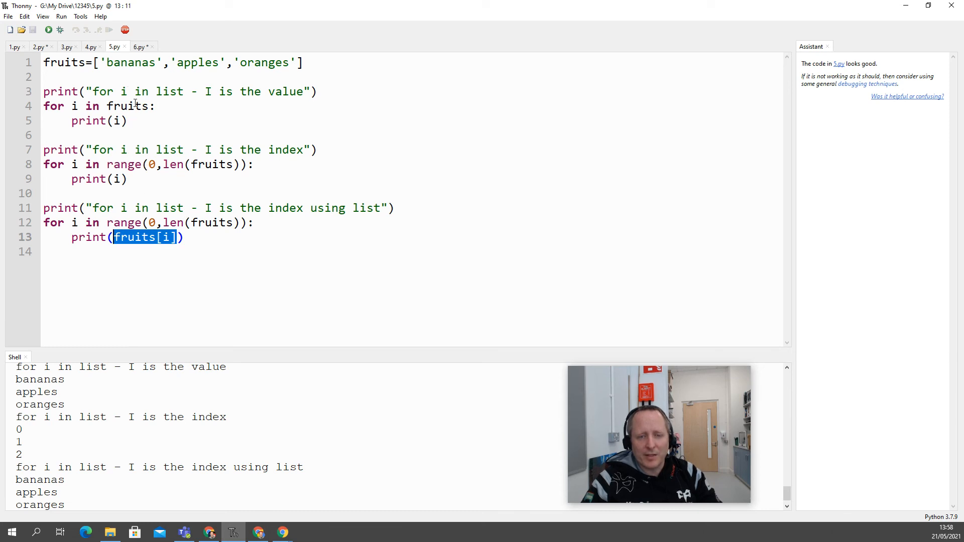
mouse_move(144, 178)
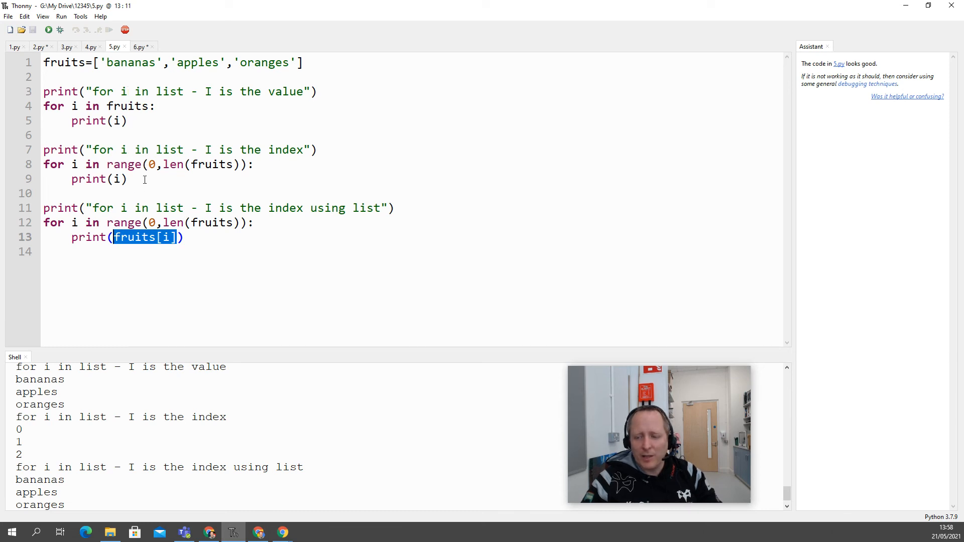
drag(88, 150, 107, 164)
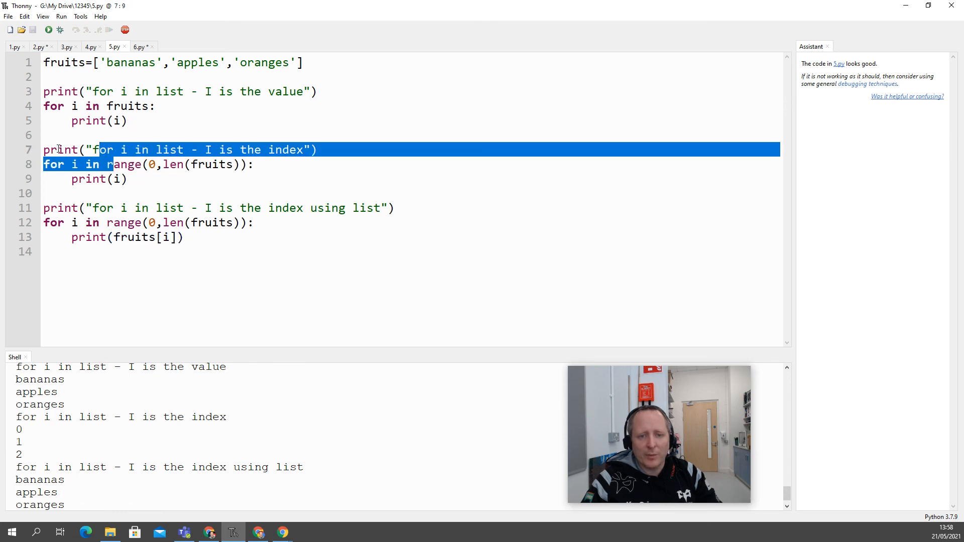
click(129, 120)
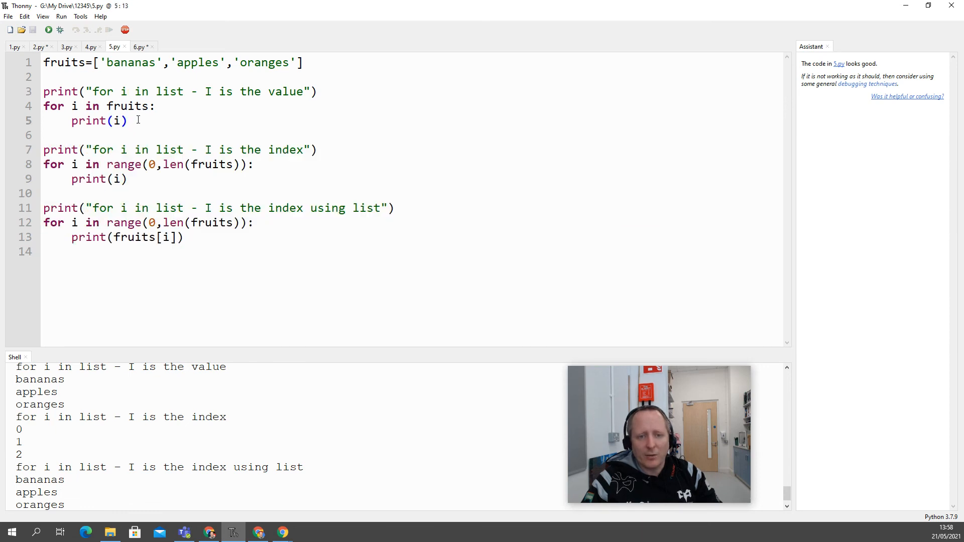
drag(44, 91, 128, 121)
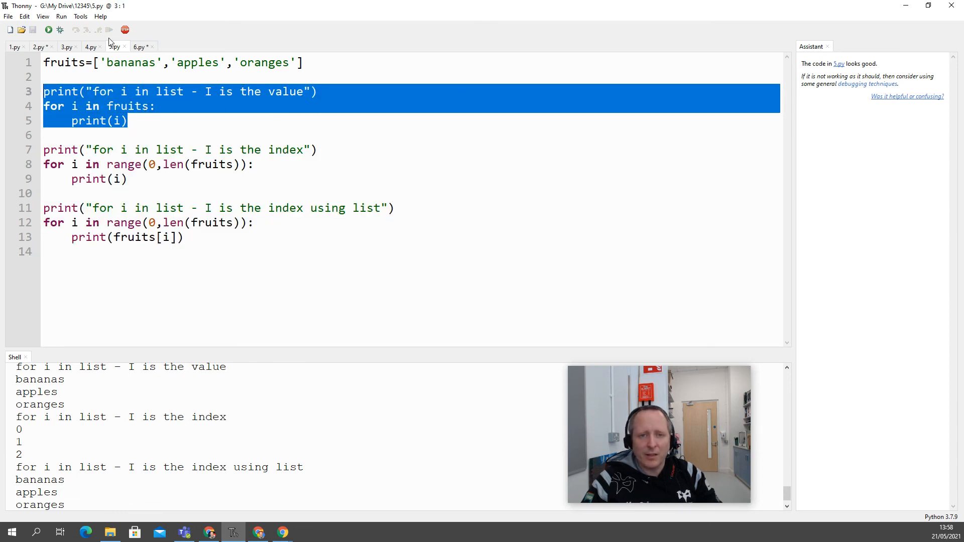
Run 6.py, add a myfunction() call on line 4, and rerun to print Hello World
click(140, 47)
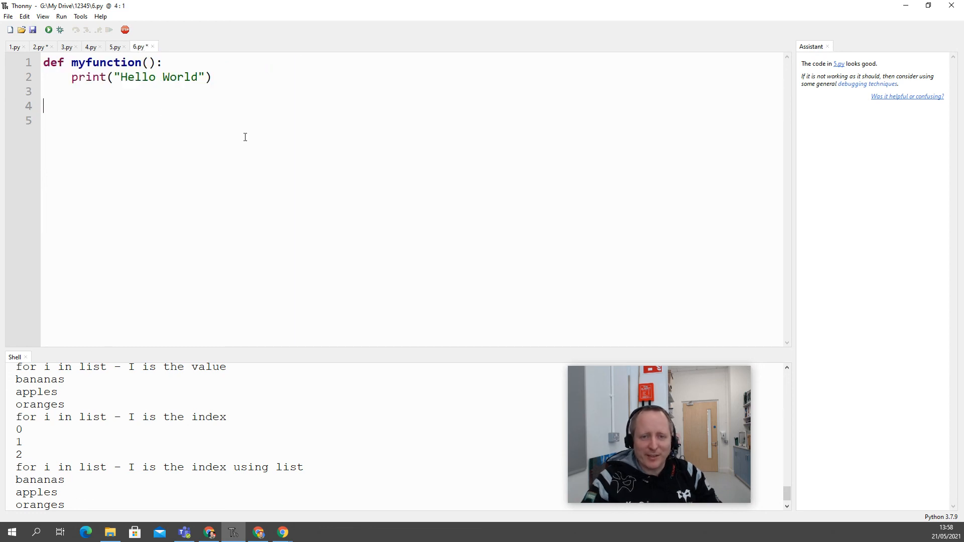
mouse_move(49, 30)
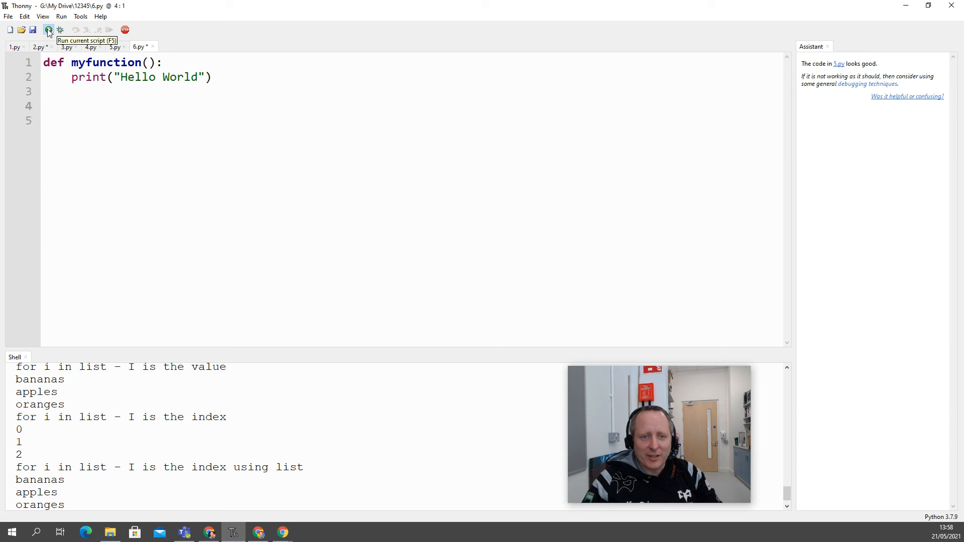
click(48, 29)
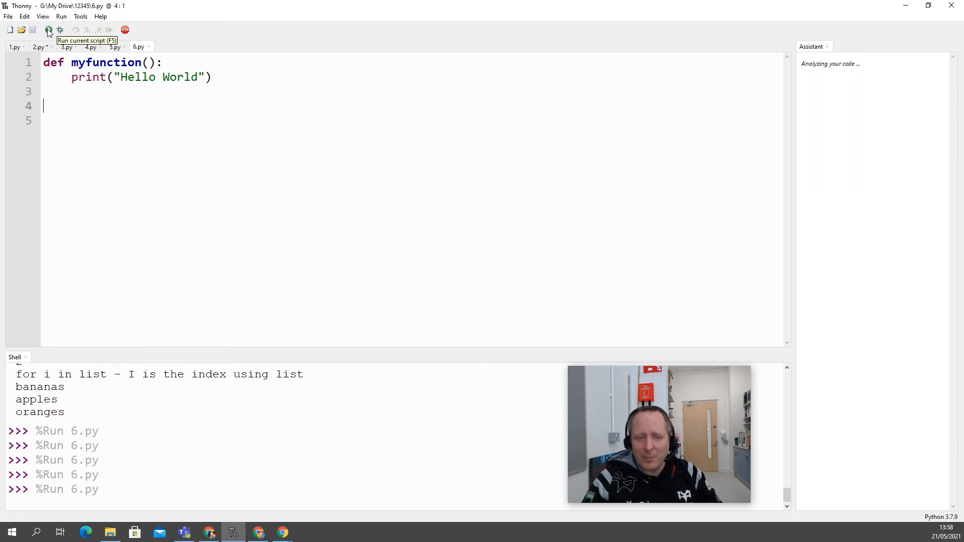
text(myfunc)
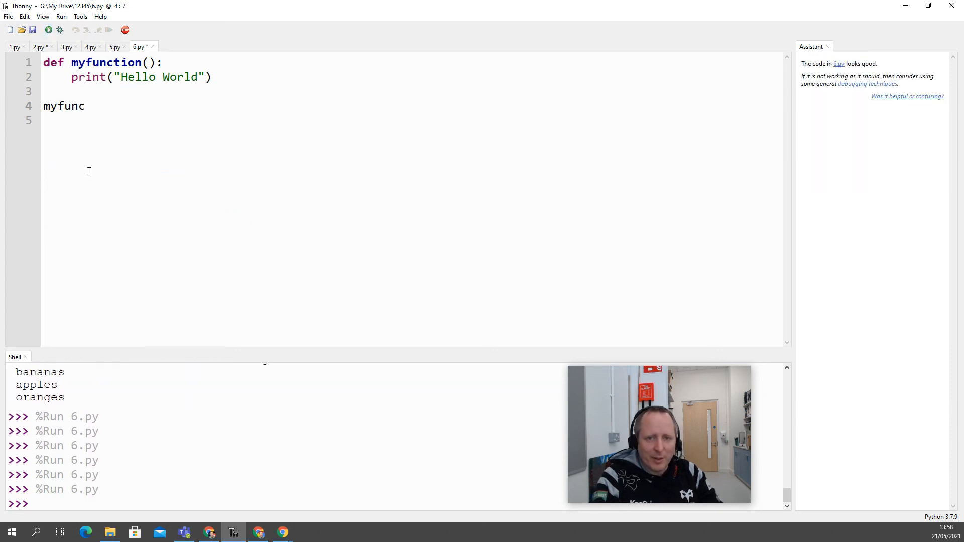
text(tion())
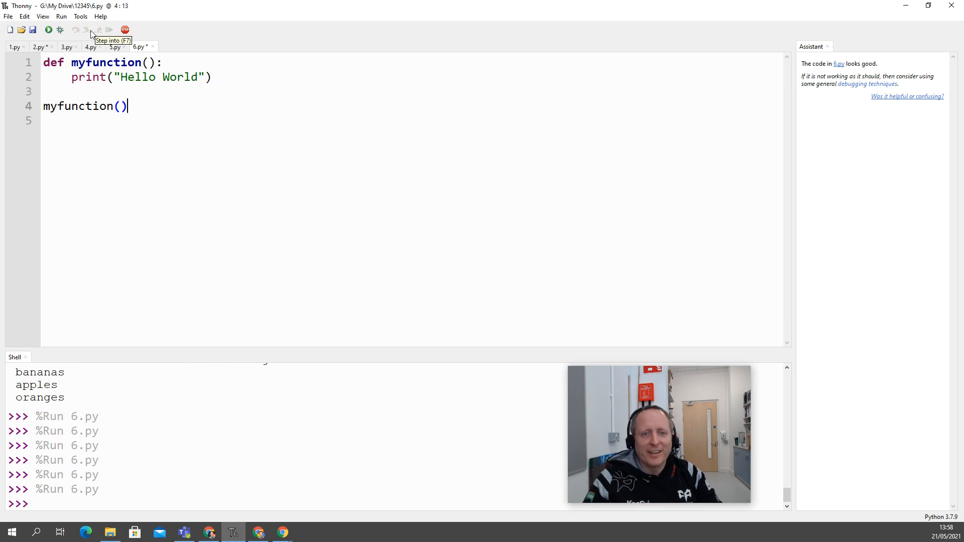
click(48, 30)
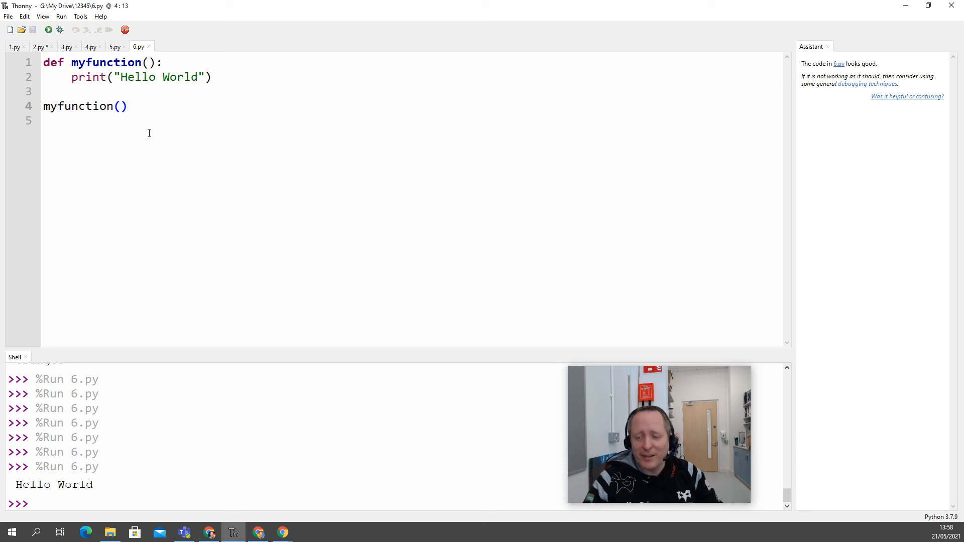
click(128, 106)
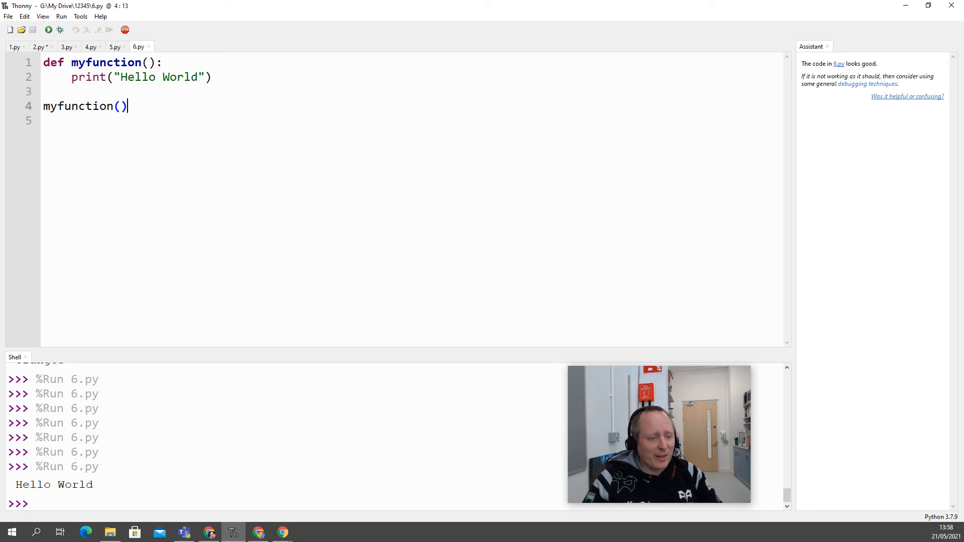